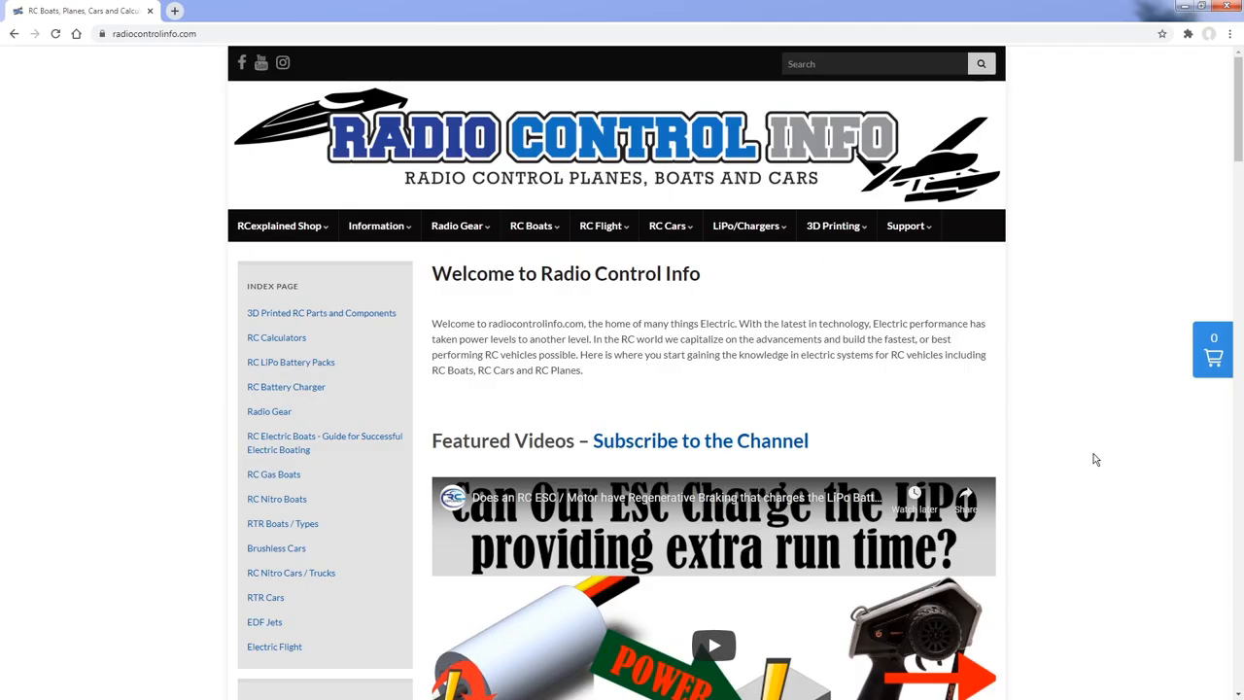
pyautogui.moveTo(401, 269)
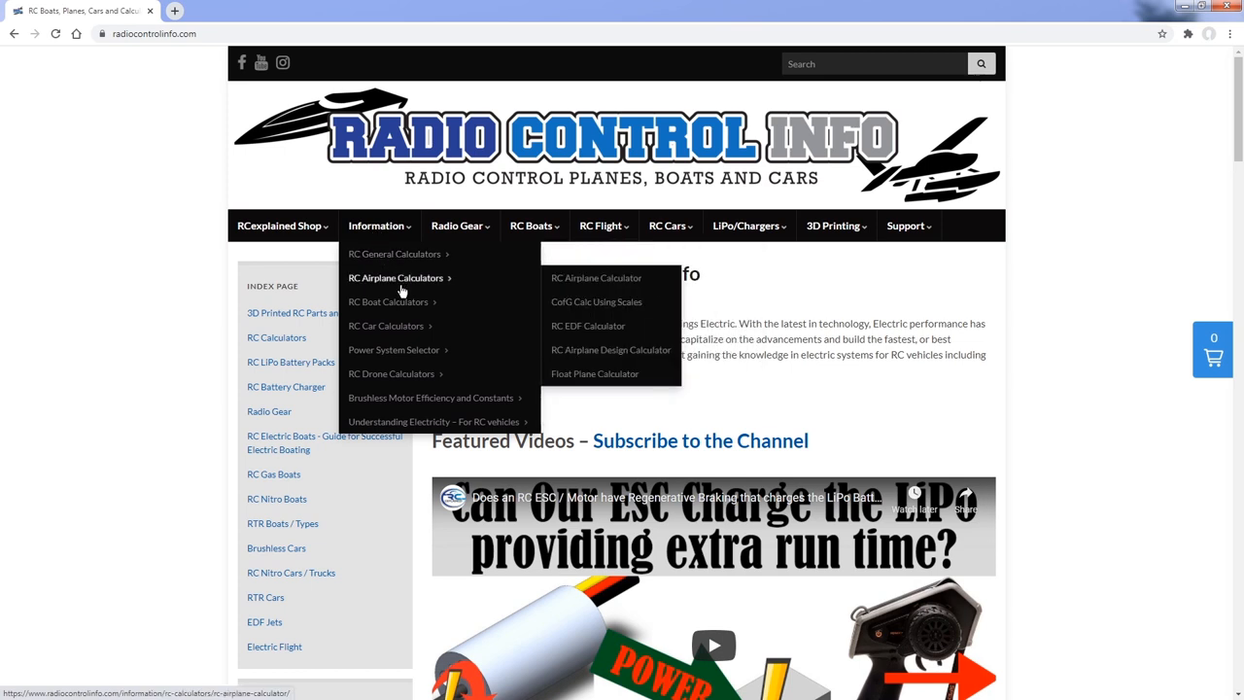
pyautogui.moveTo(595, 278)
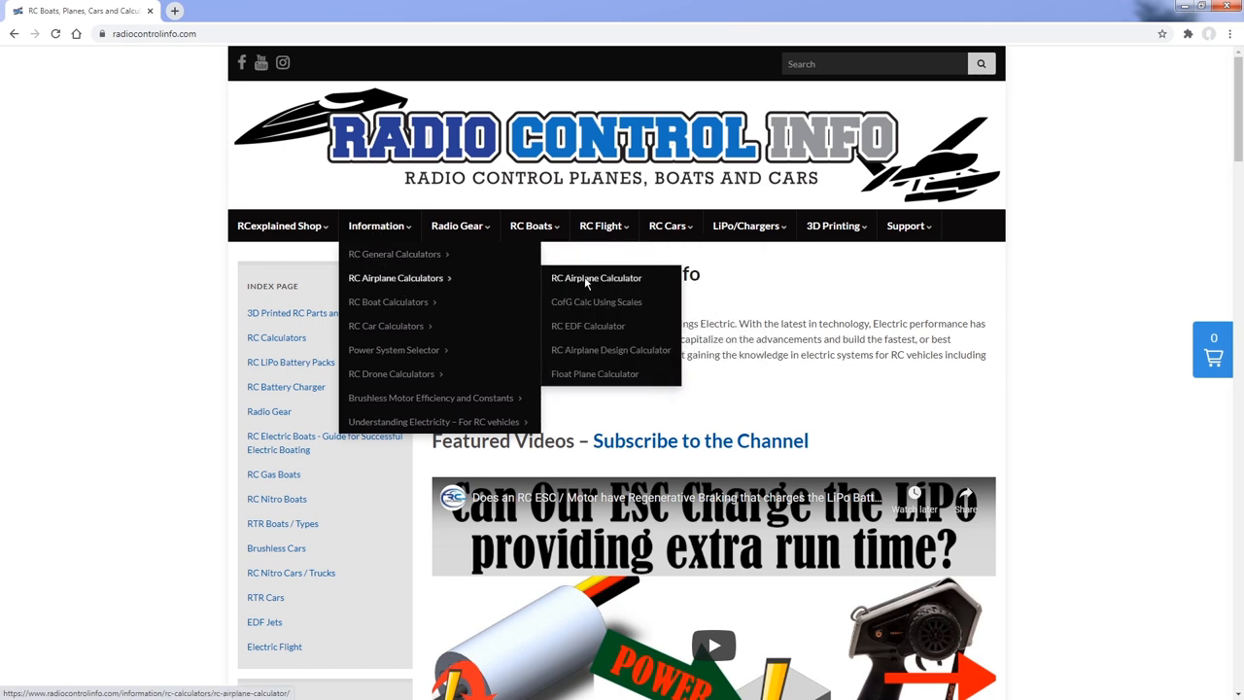
# Go to the RC Airplane Calculator page from the Information > RC Airplane Calculators menu
pyautogui.click(595, 278)
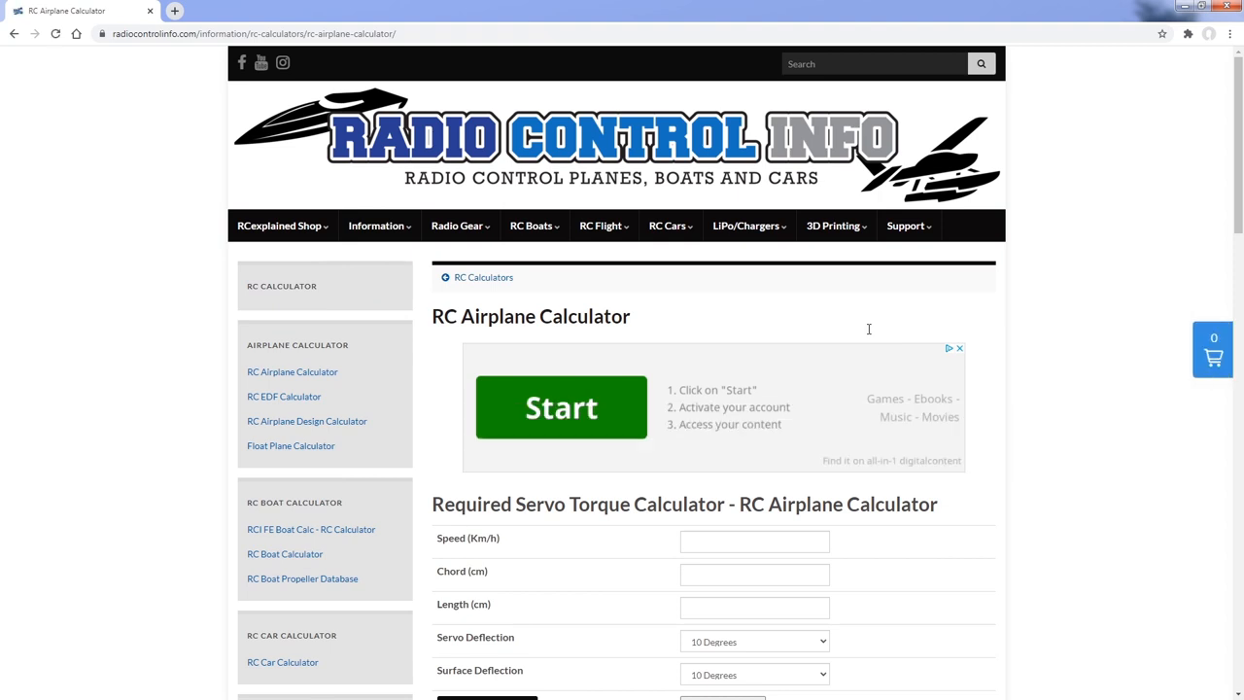
# Scroll to the Required Servo Torque Calculator and select the Speed (Km/h) field
pyautogui.scroll(-3)
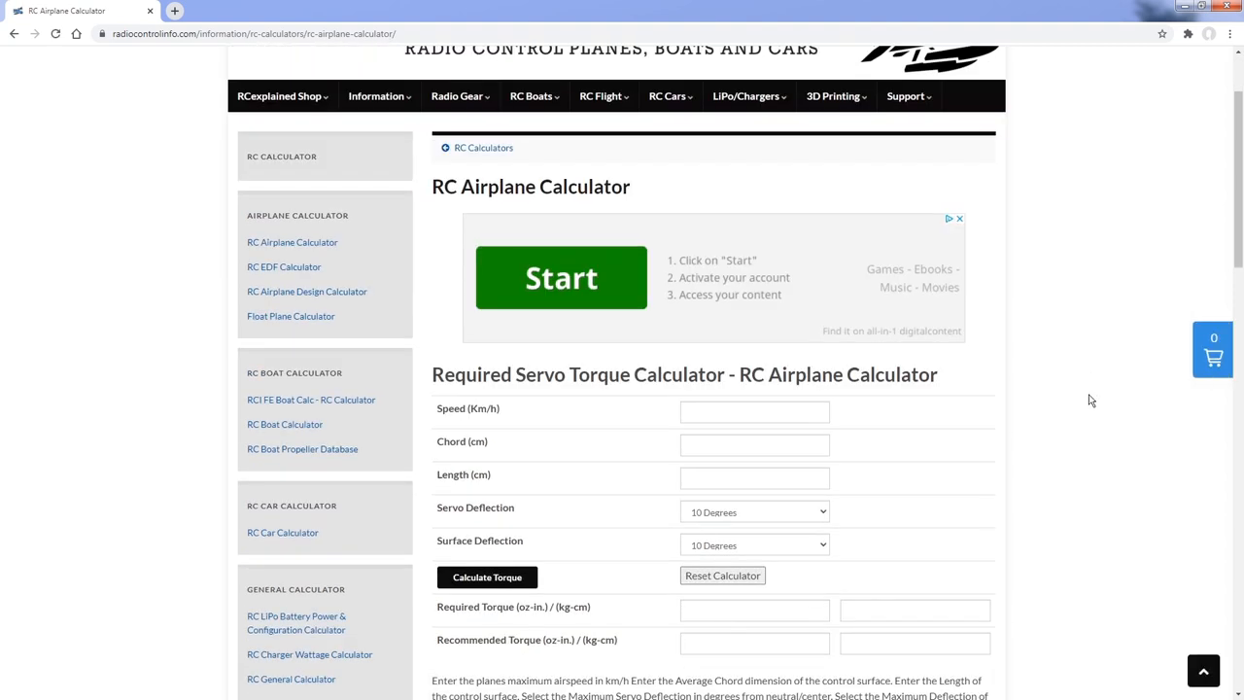
pyautogui.scroll(-3)
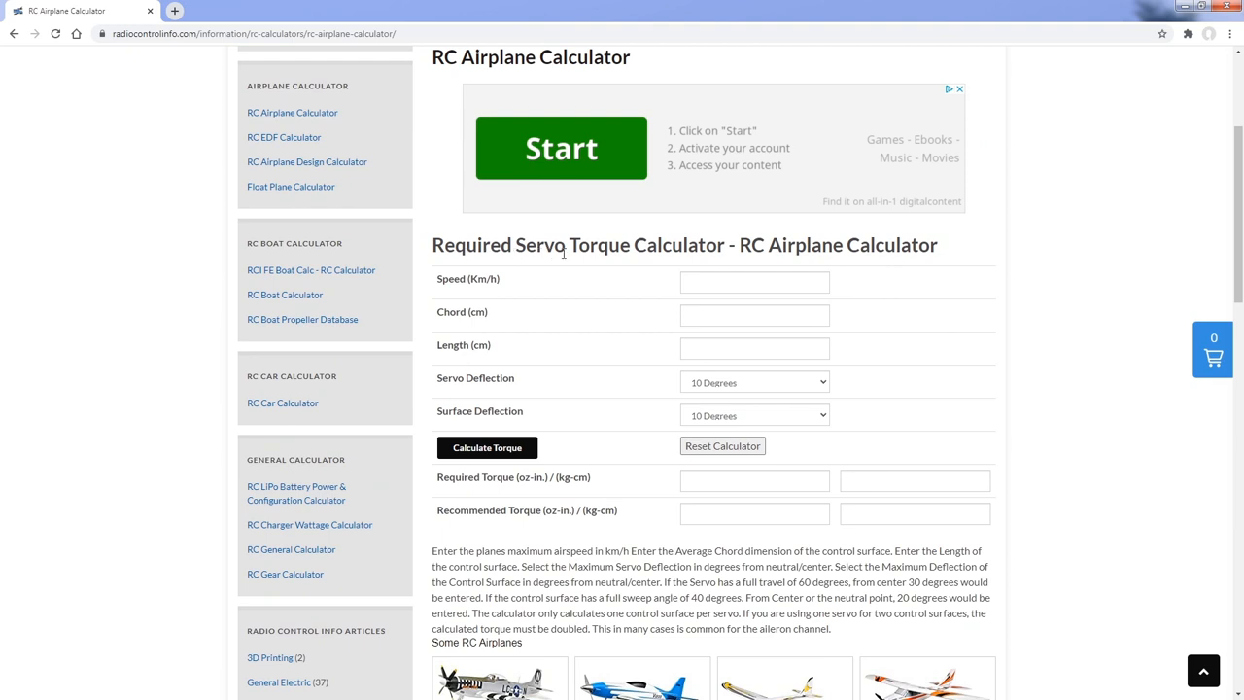
pyautogui.click(754, 282)
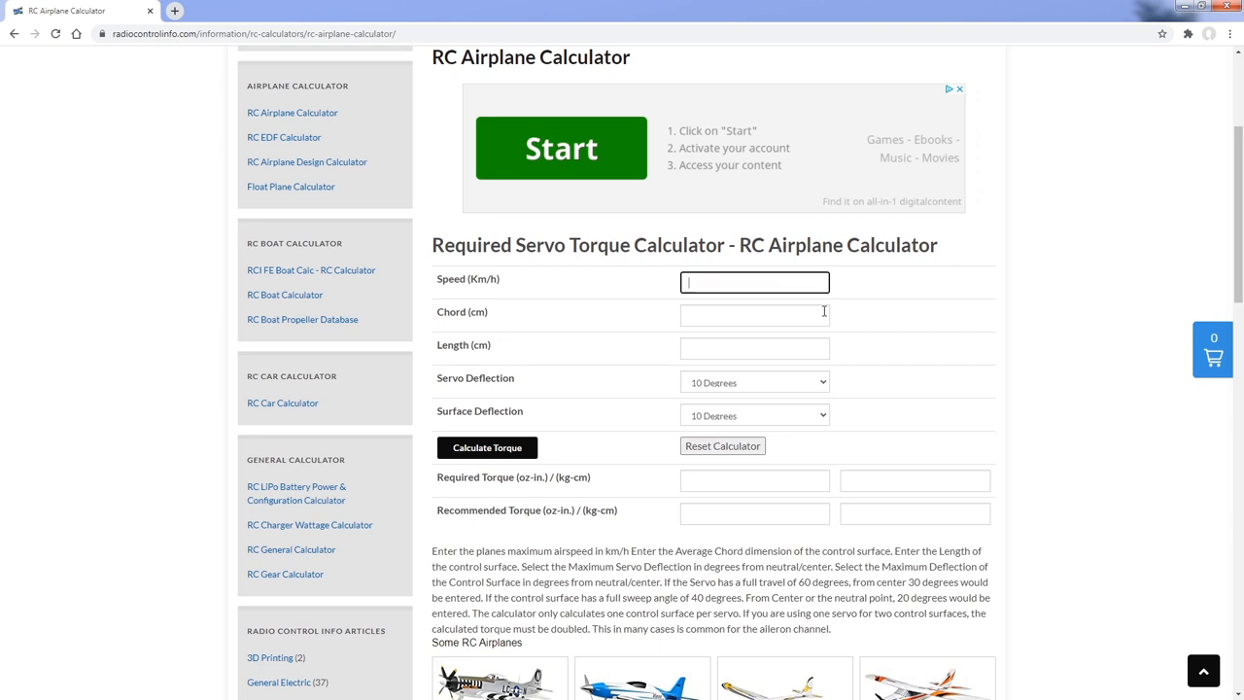
# Enter speed 300 km/h, chord 7.62 and control surface length 65
pyautogui.write('300')
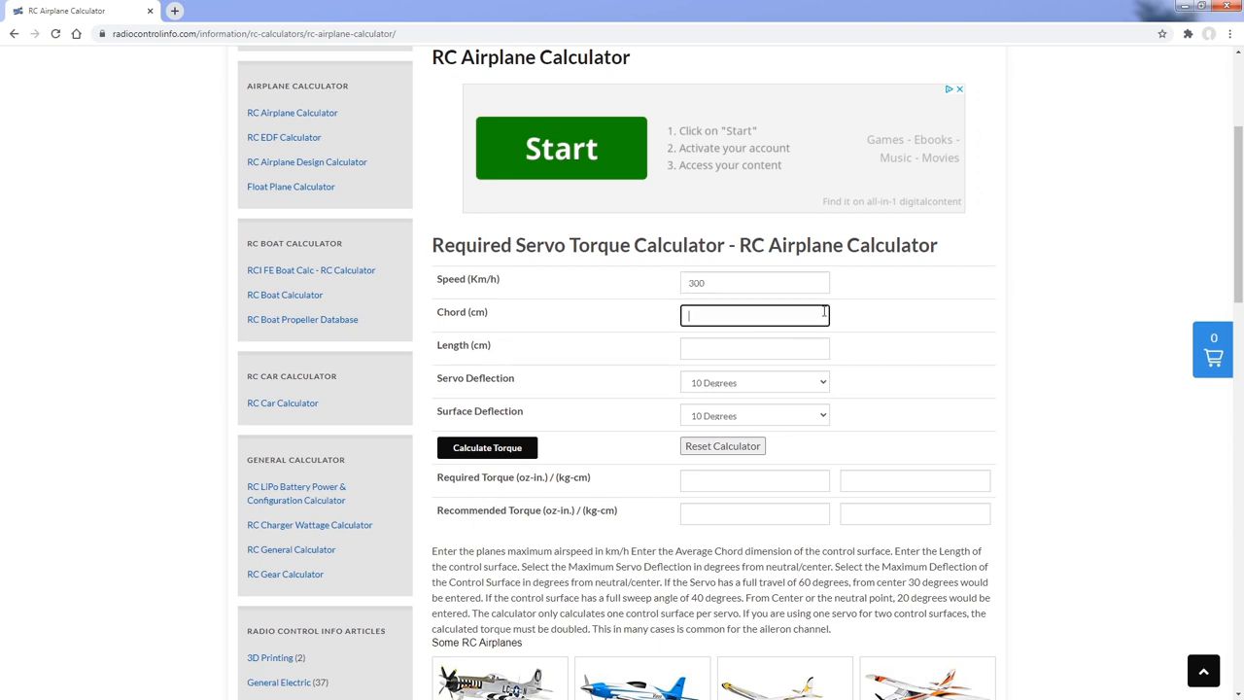
pyautogui.write('7')
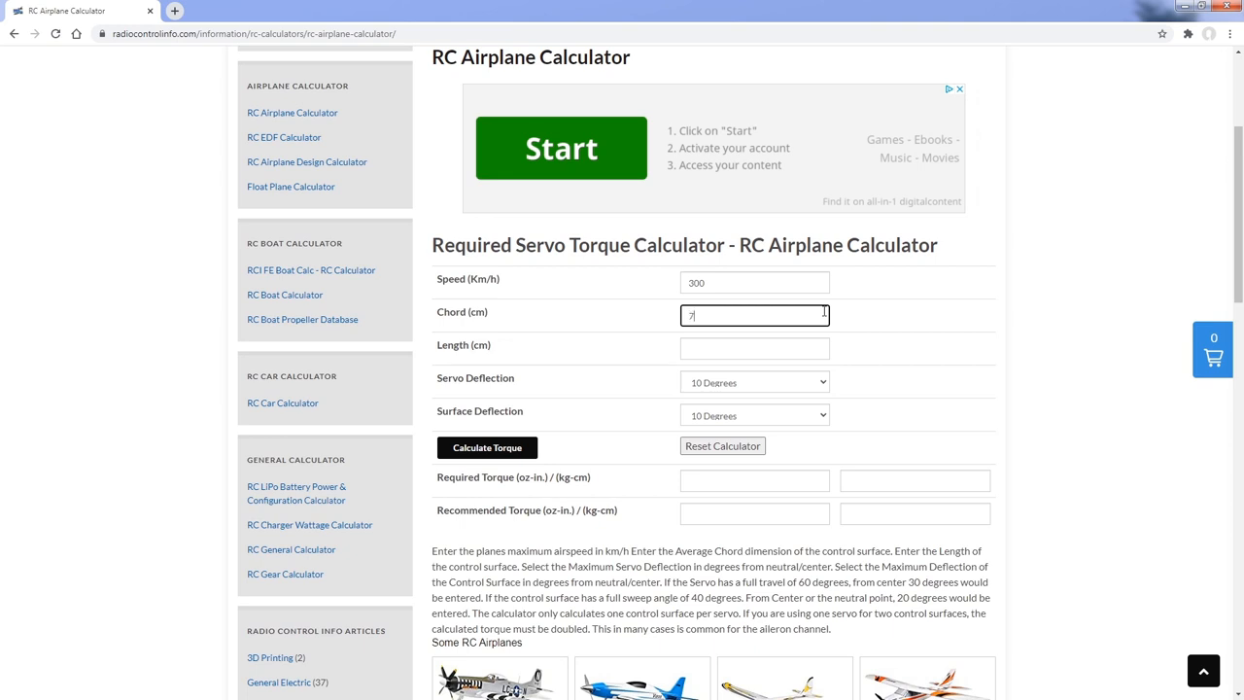
pyautogui.write('.62')
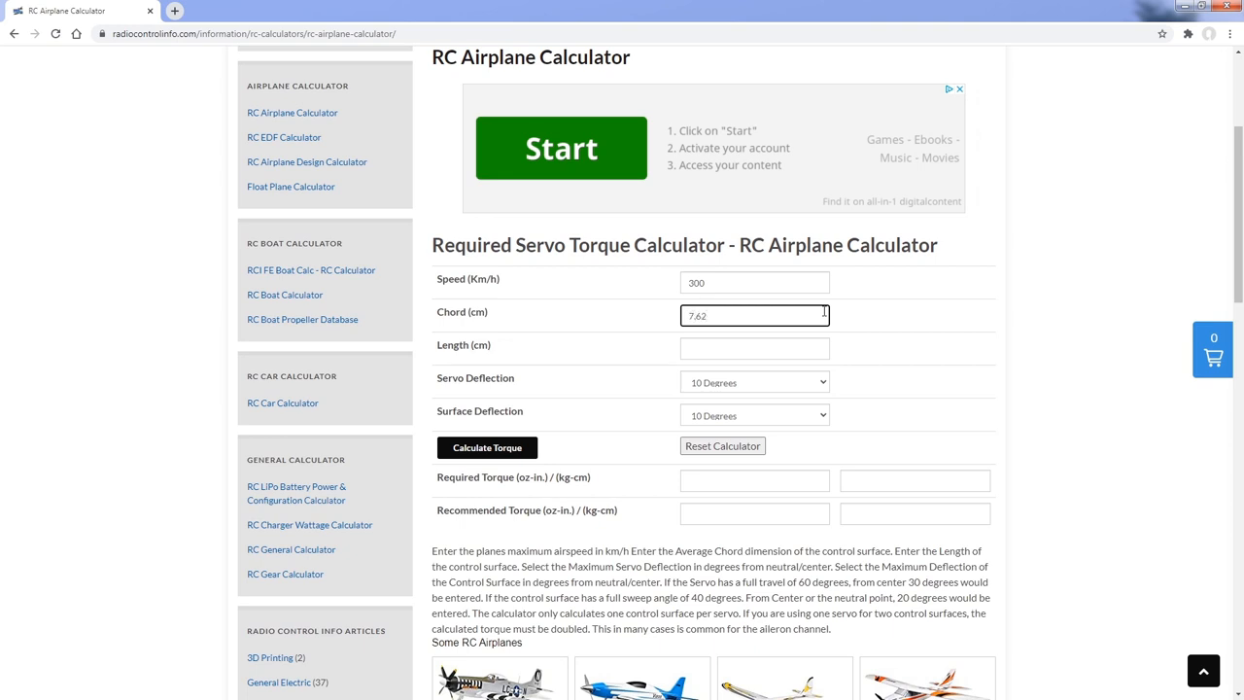
pyautogui.click(754, 348)
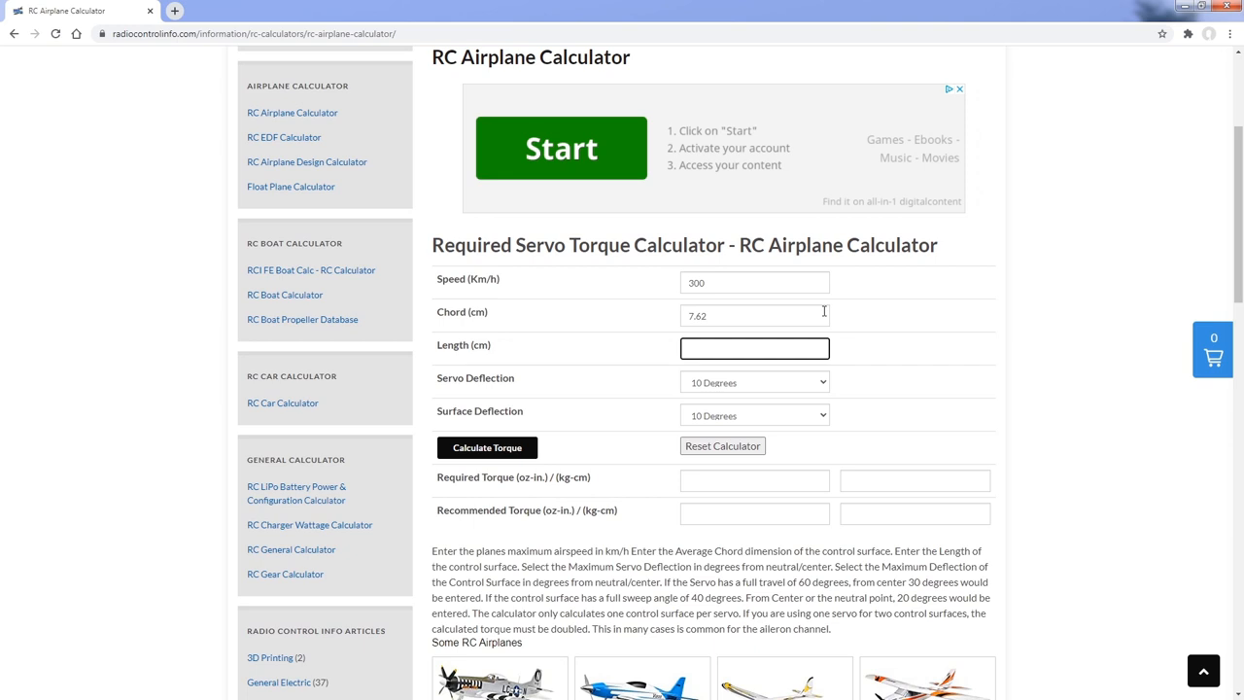
pyautogui.write('65')
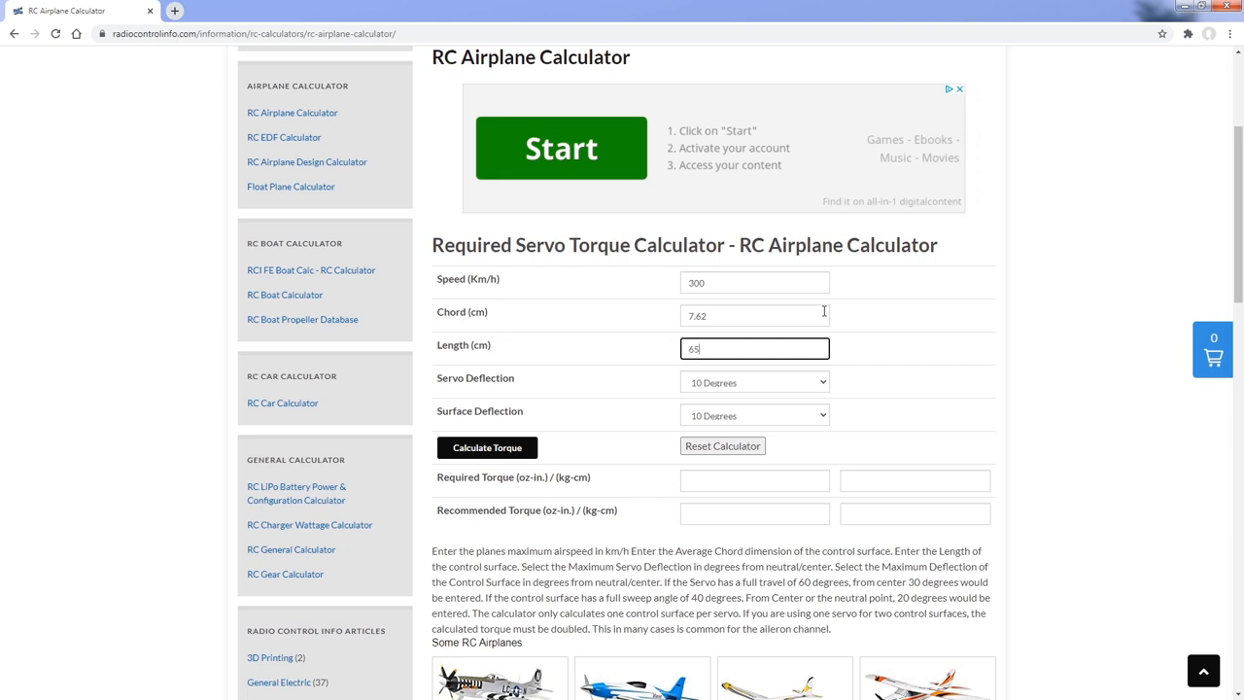
# Choose 40 degrees servo deflection and 15 degrees surface deflection
pyautogui.click(754, 381)
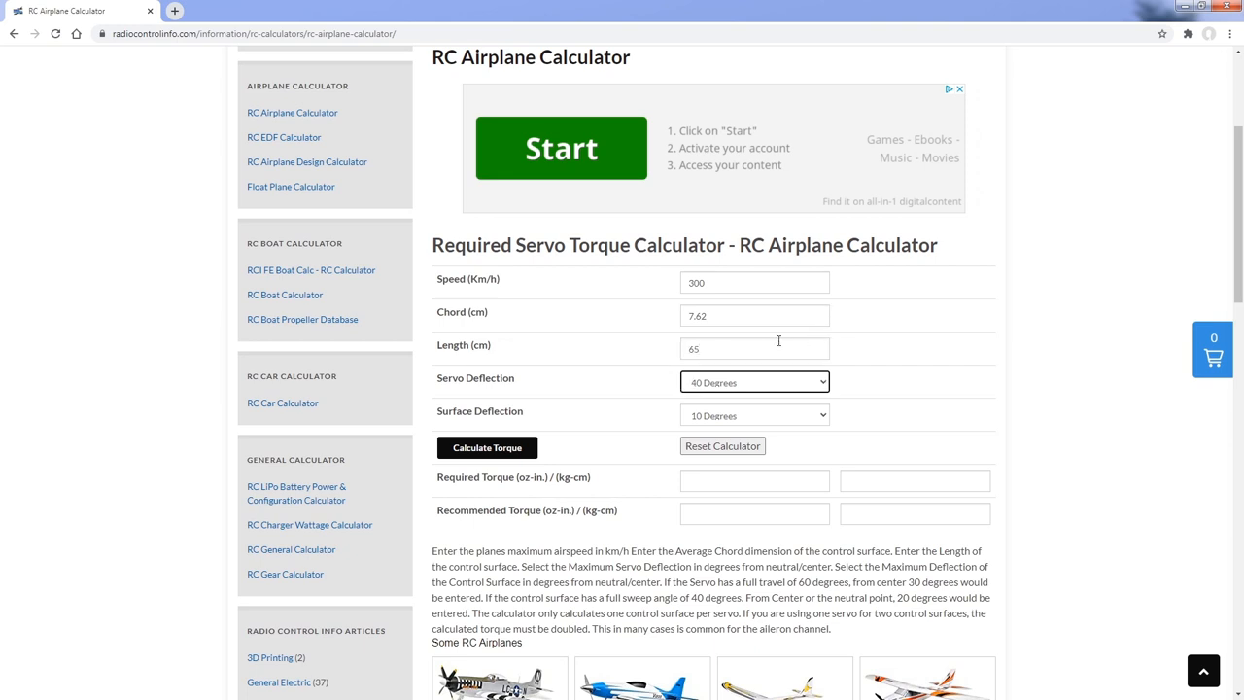
pyautogui.click(755, 381)
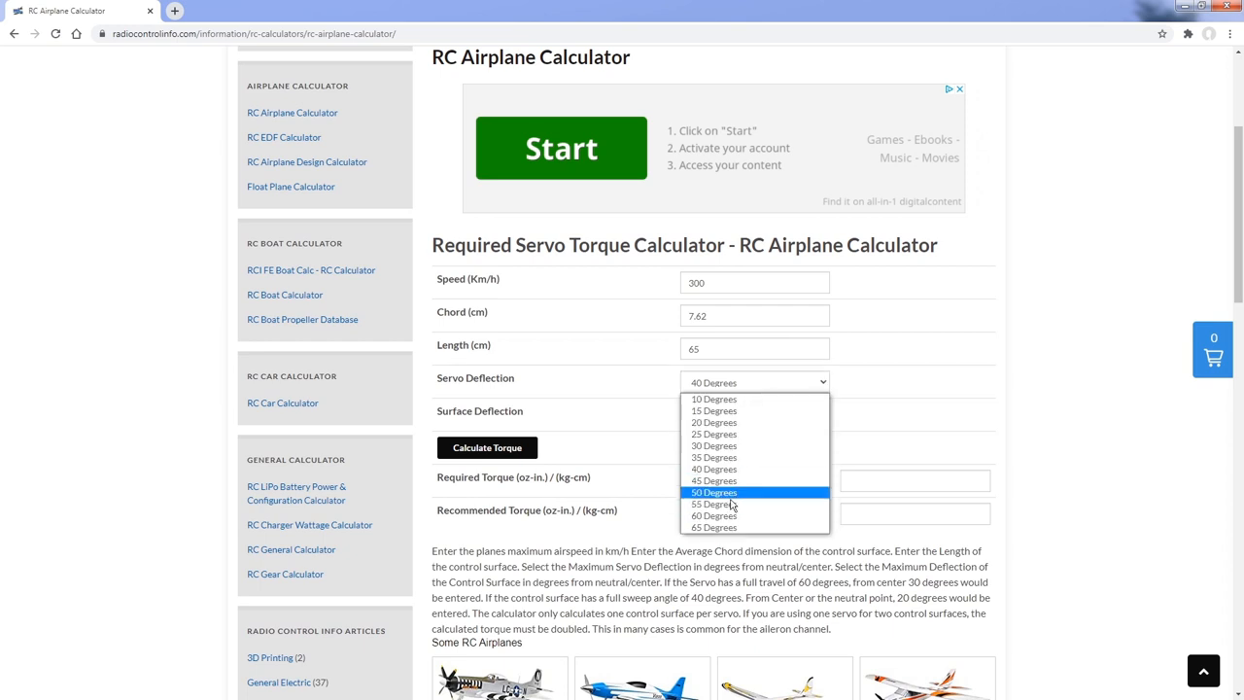
pyautogui.click(714, 399)
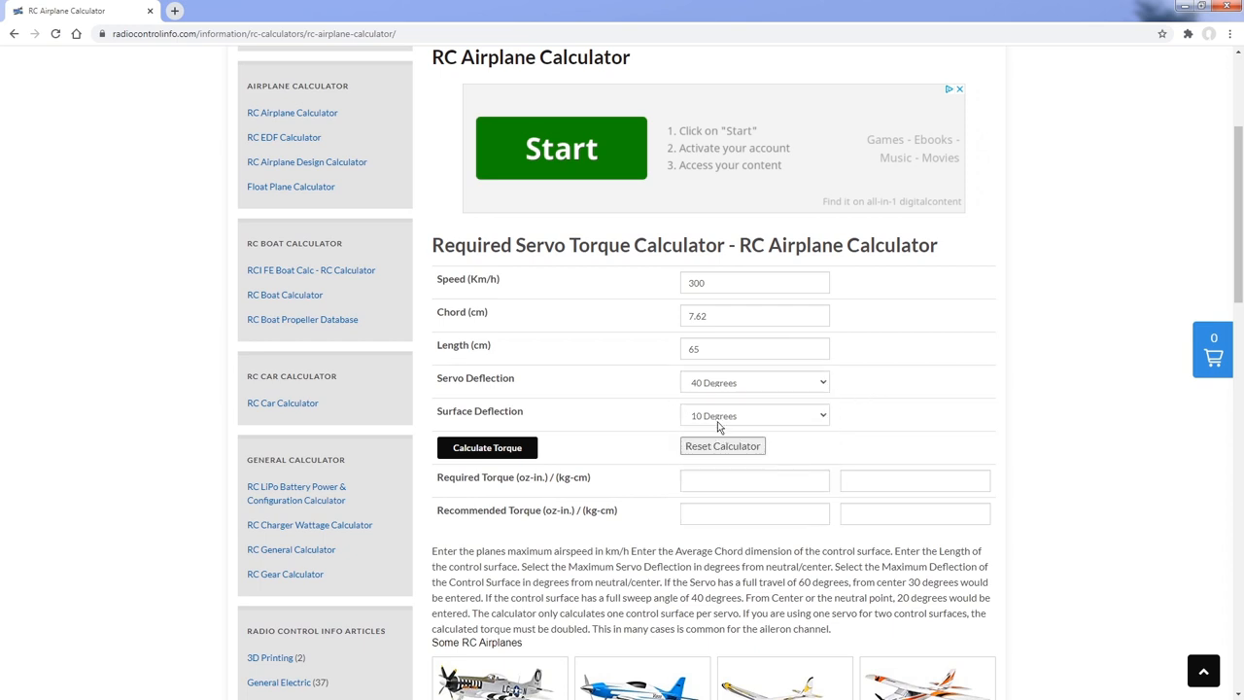
pyautogui.click(755, 416)
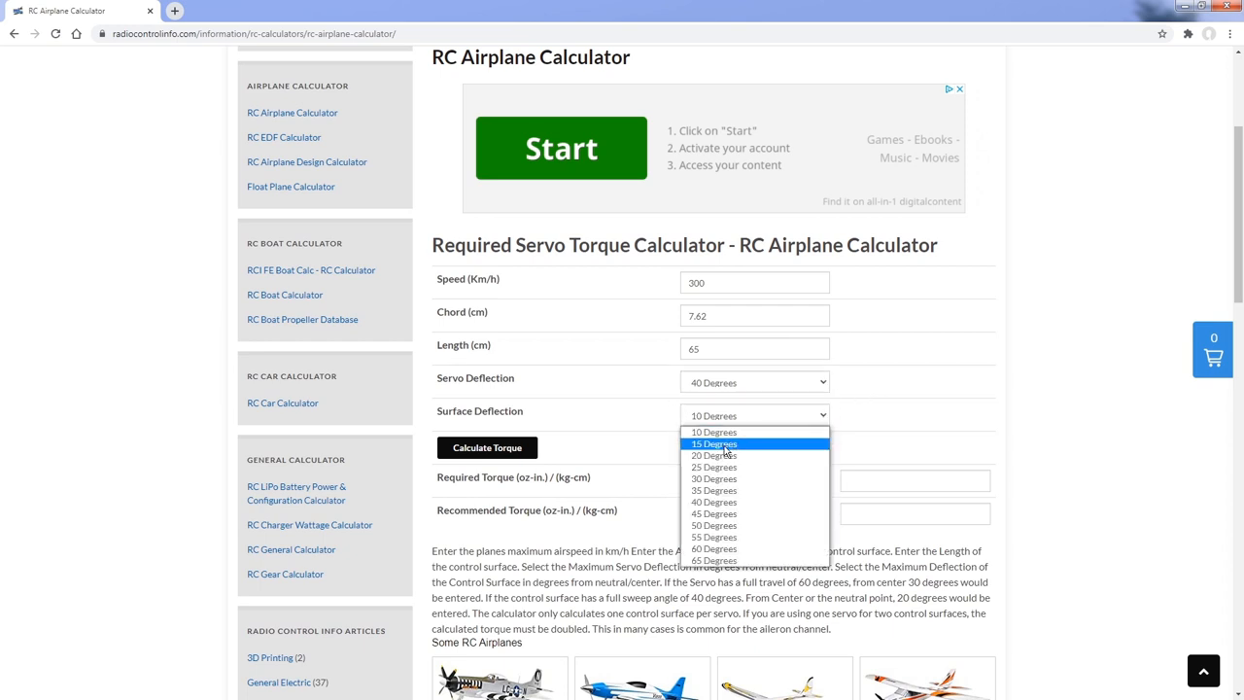
pyautogui.click(714, 443)
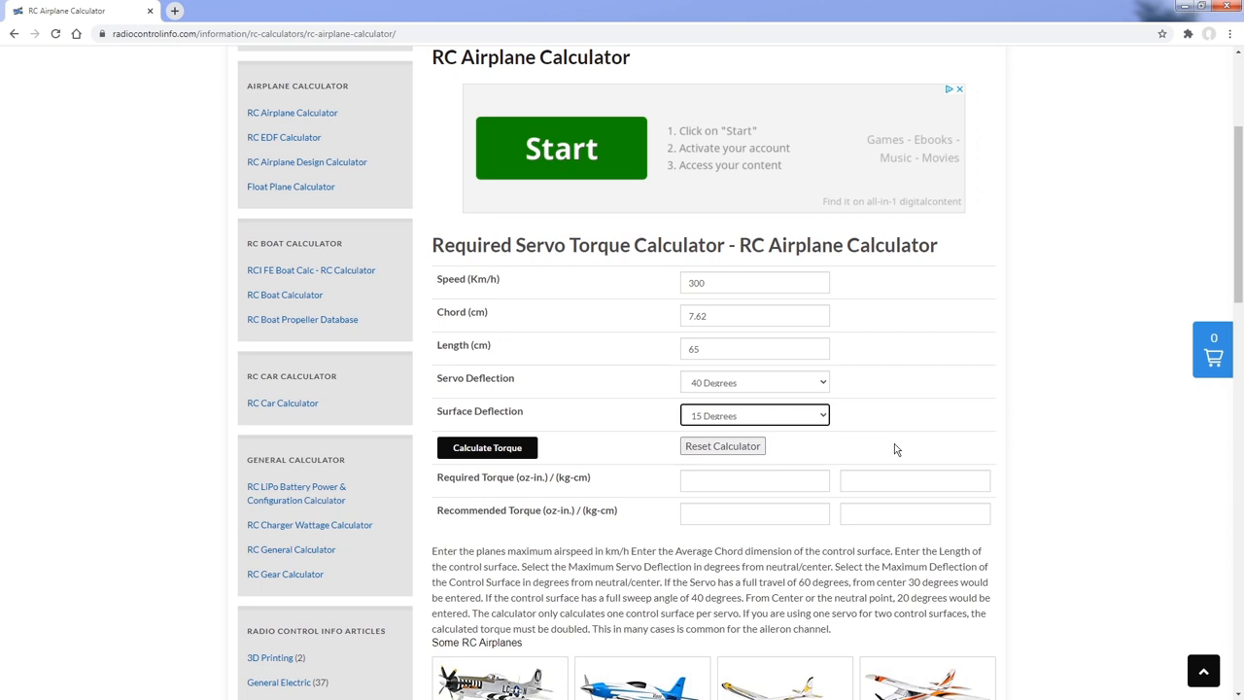
pyautogui.moveTo(801, 513)
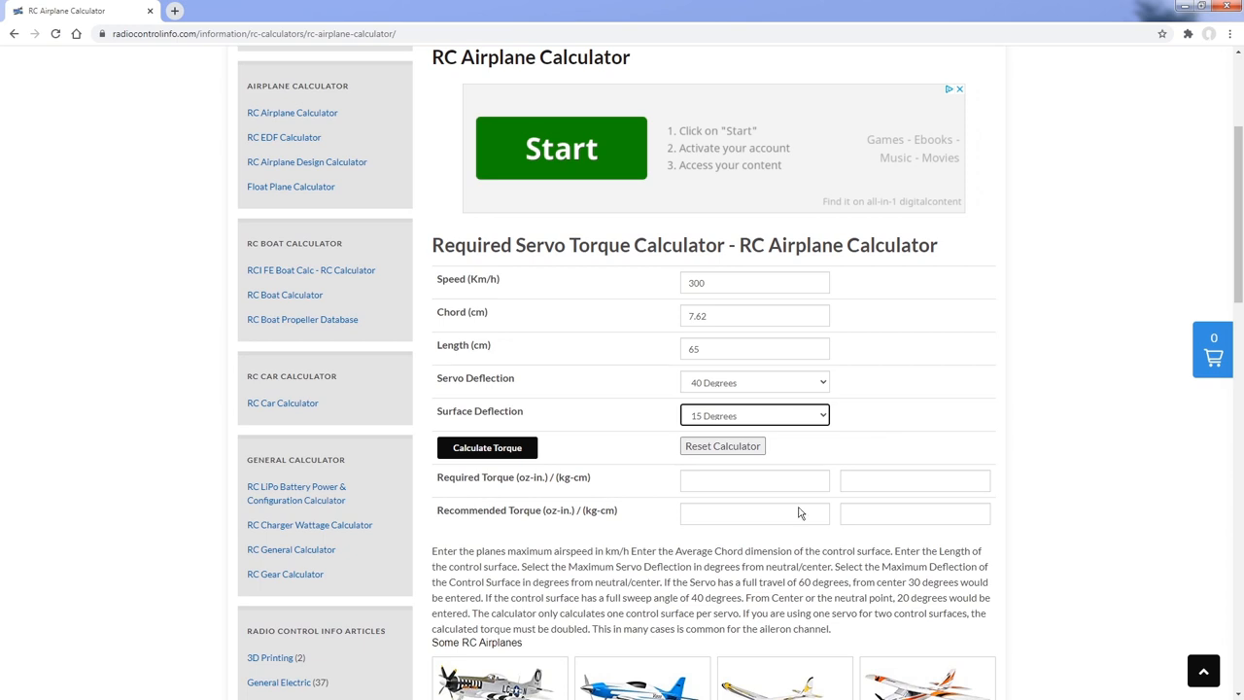
pyautogui.moveTo(445, 497)
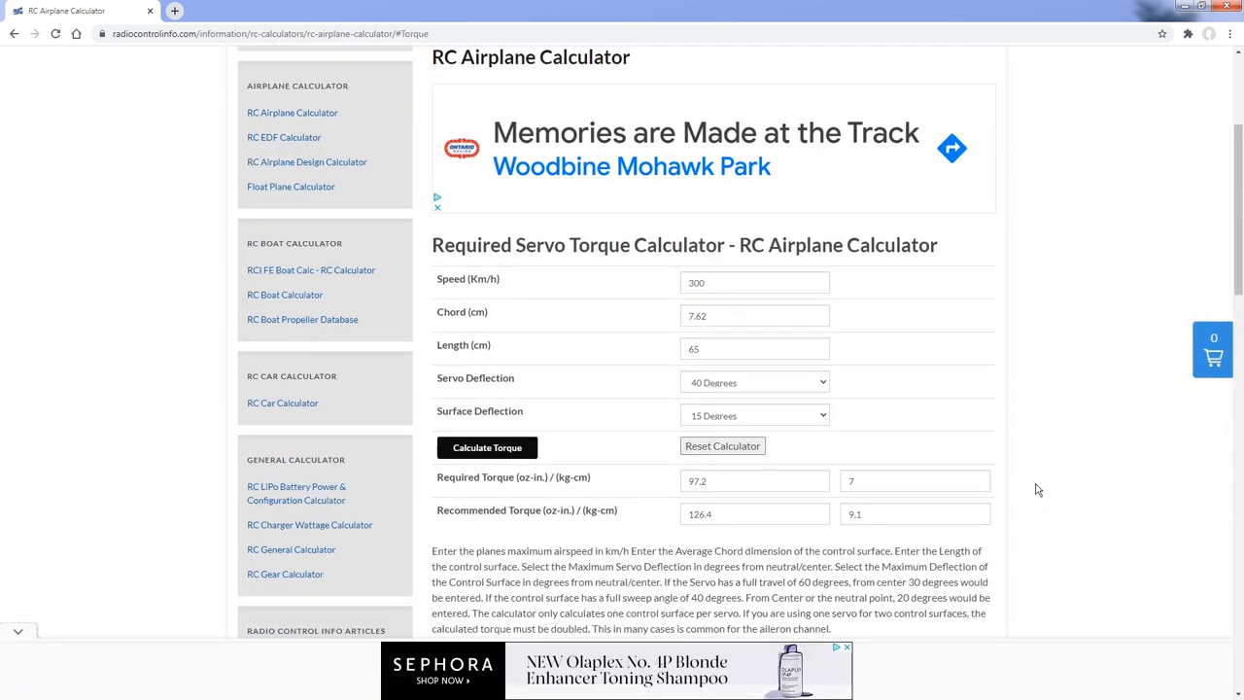
# Show the results: required torque 97.2 oz-in / 7 kg-cm, recommended 126.4 oz-in / 9.1 kg-cm
pyautogui.scroll(-3)
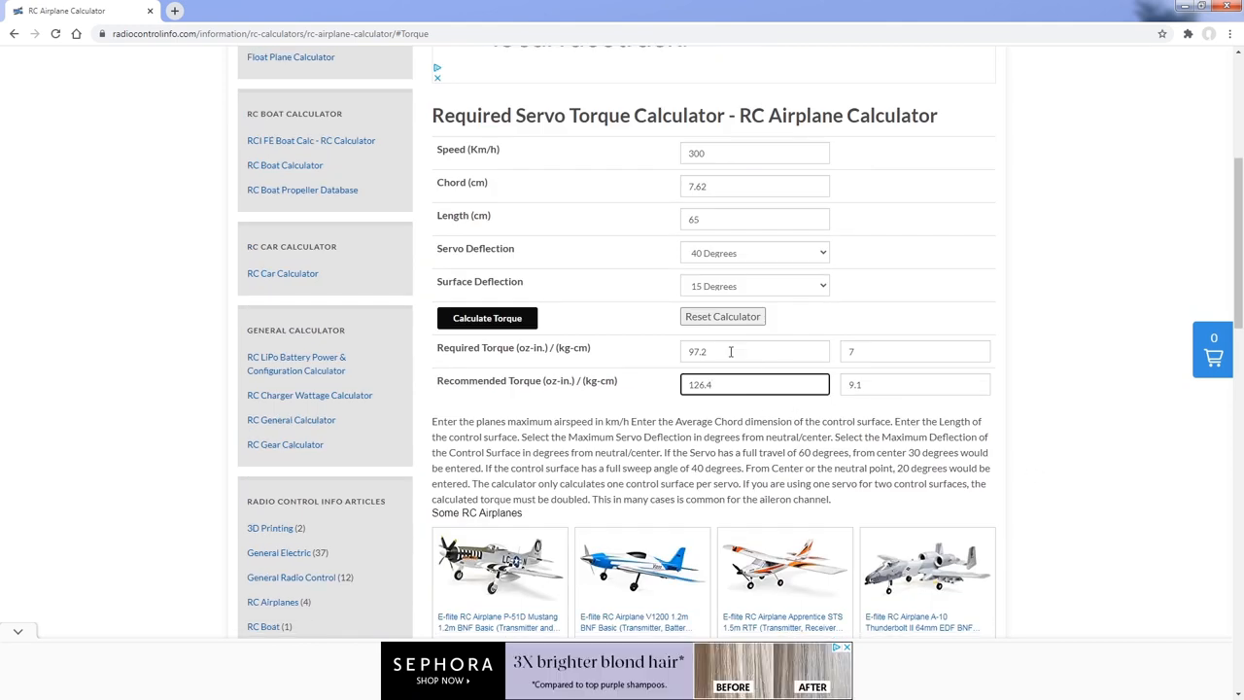
pyautogui.click(755, 350)
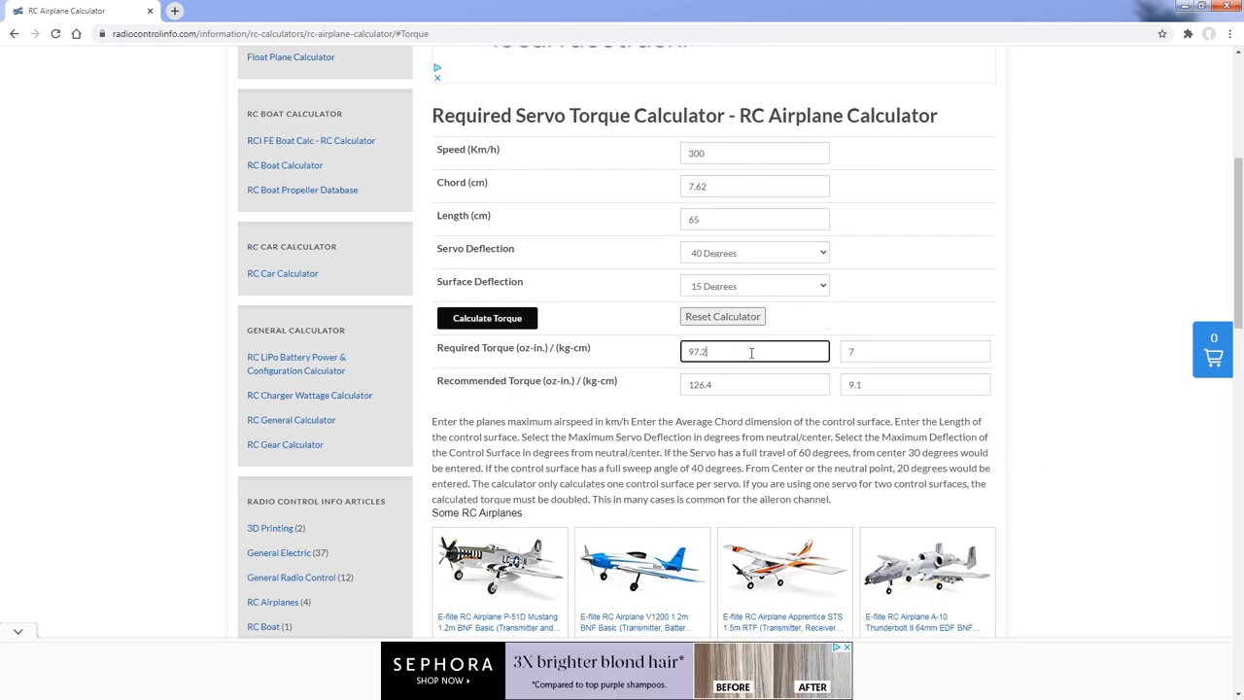
pyautogui.click(914, 350)
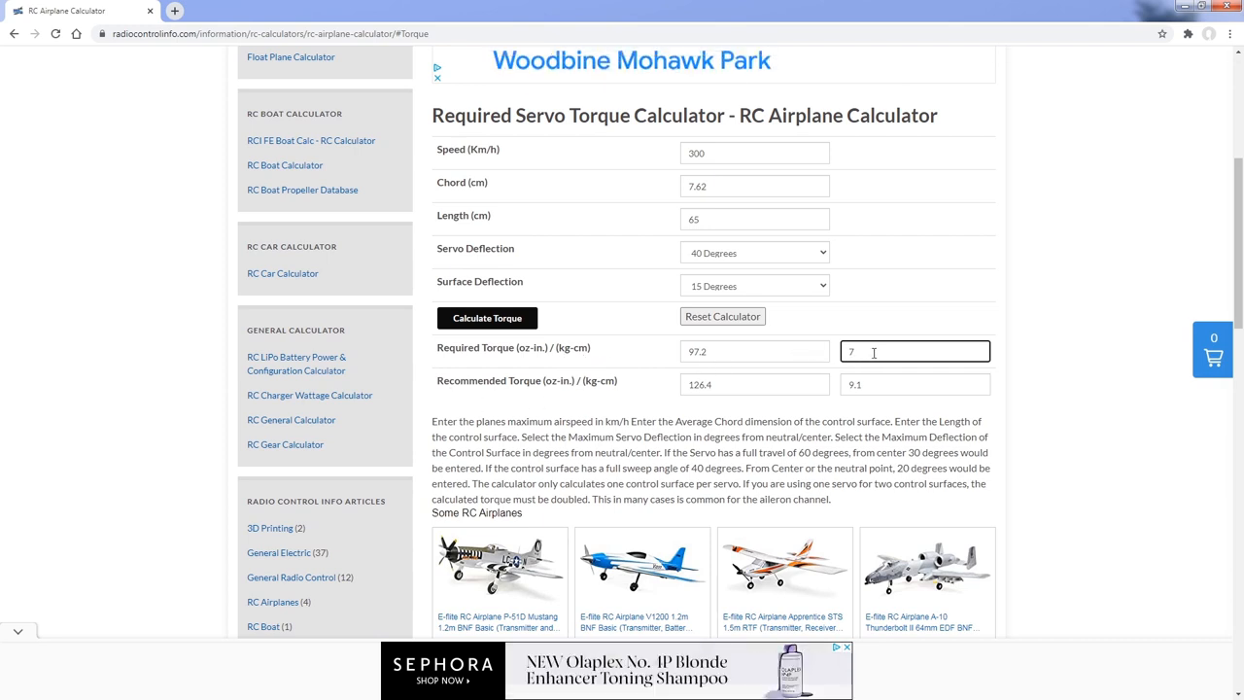
pyautogui.click(754, 385)
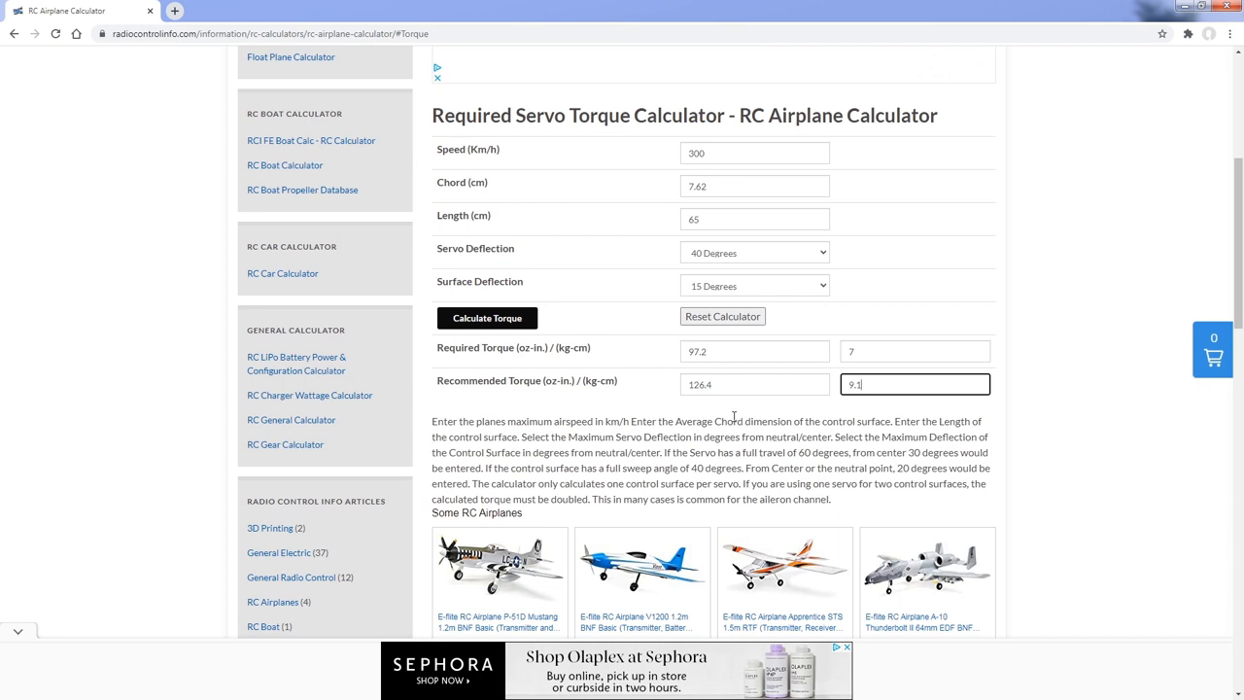
pyautogui.click(754, 385)
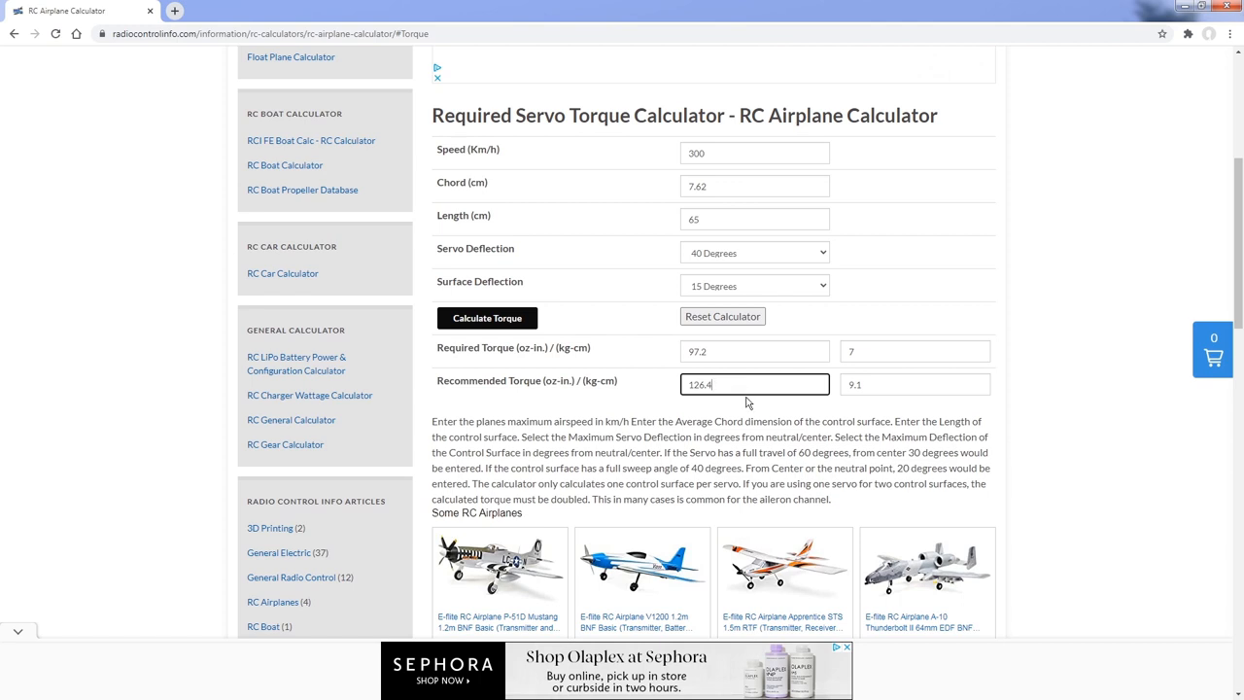
pyautogui.click(755, 218)
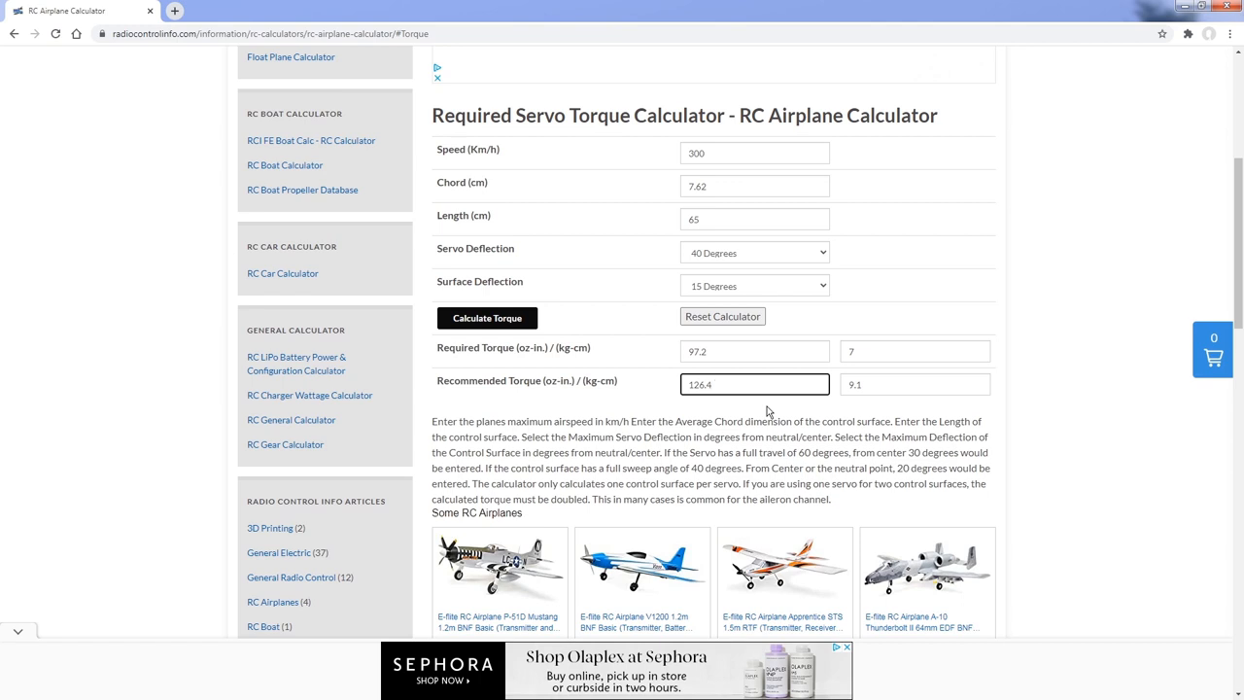
pyautogui.click(754, 385)
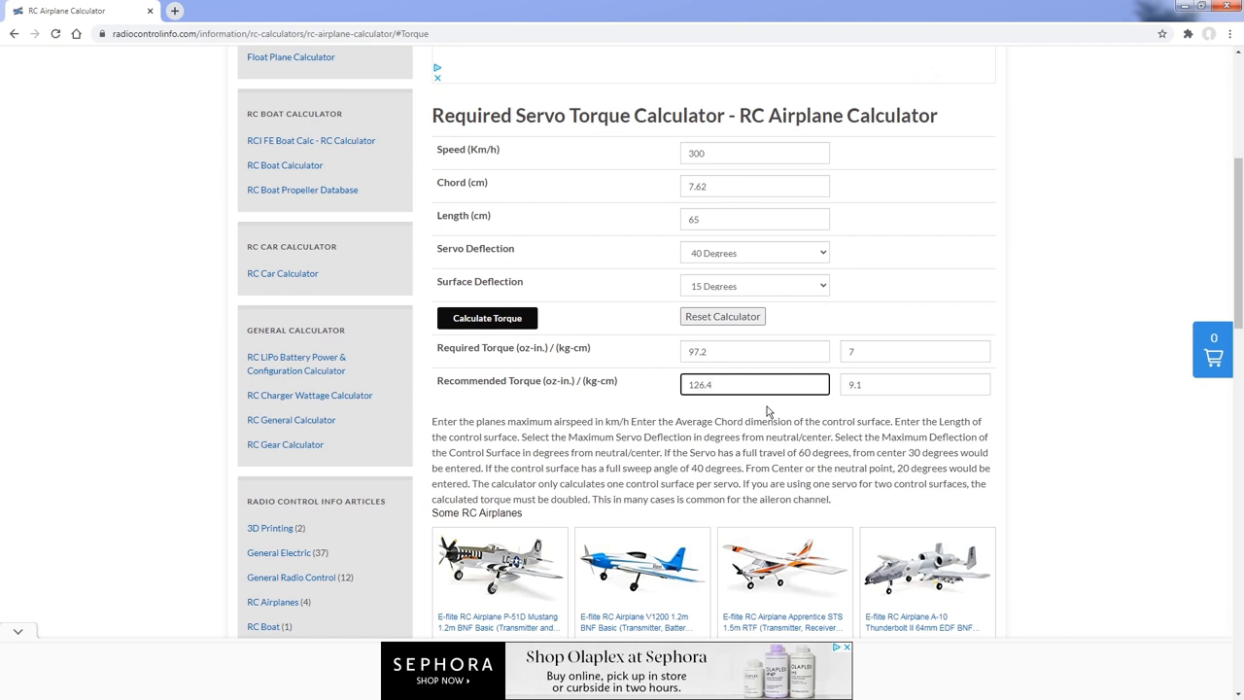
pyautogui.click(755, 385)
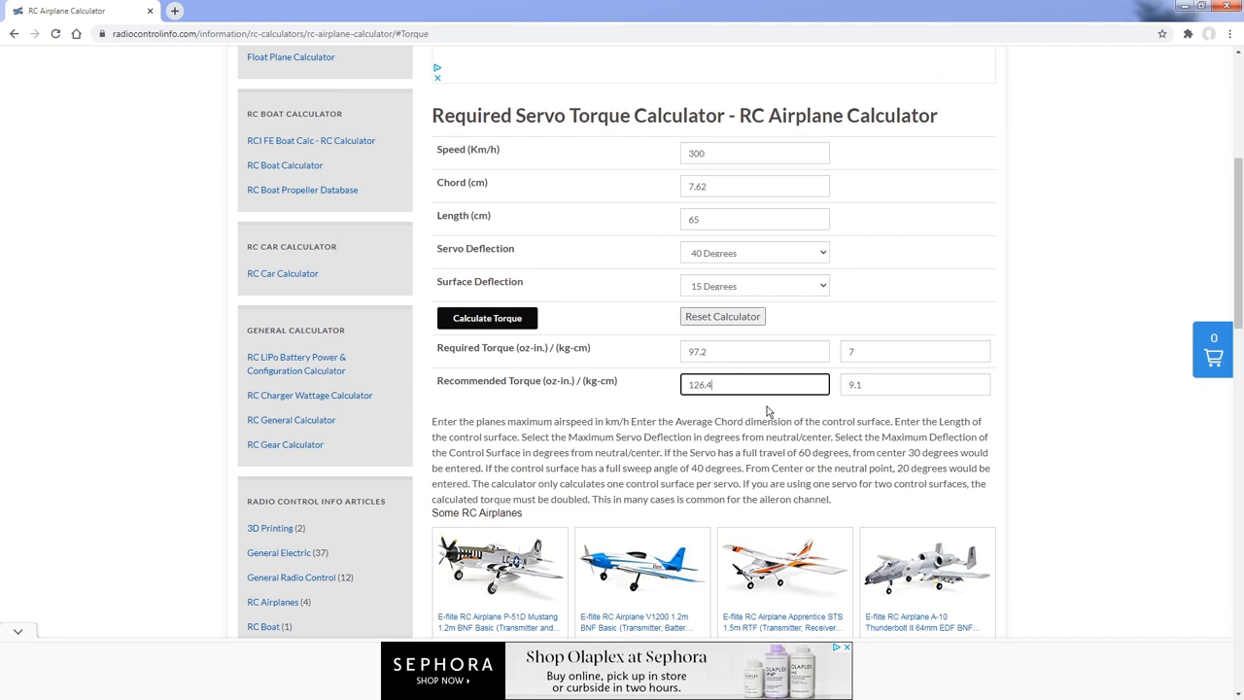